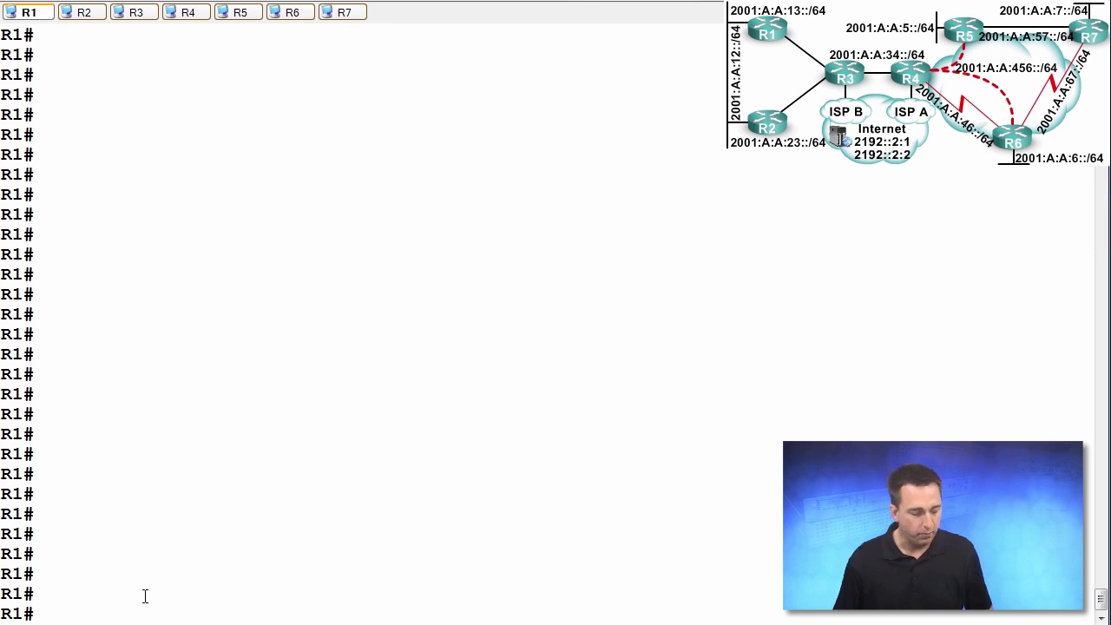
Enter global config on R1, enable ipv6 unicast-routing, and query help for ipv6 router rip
{"action": "type", "text": "config t"}
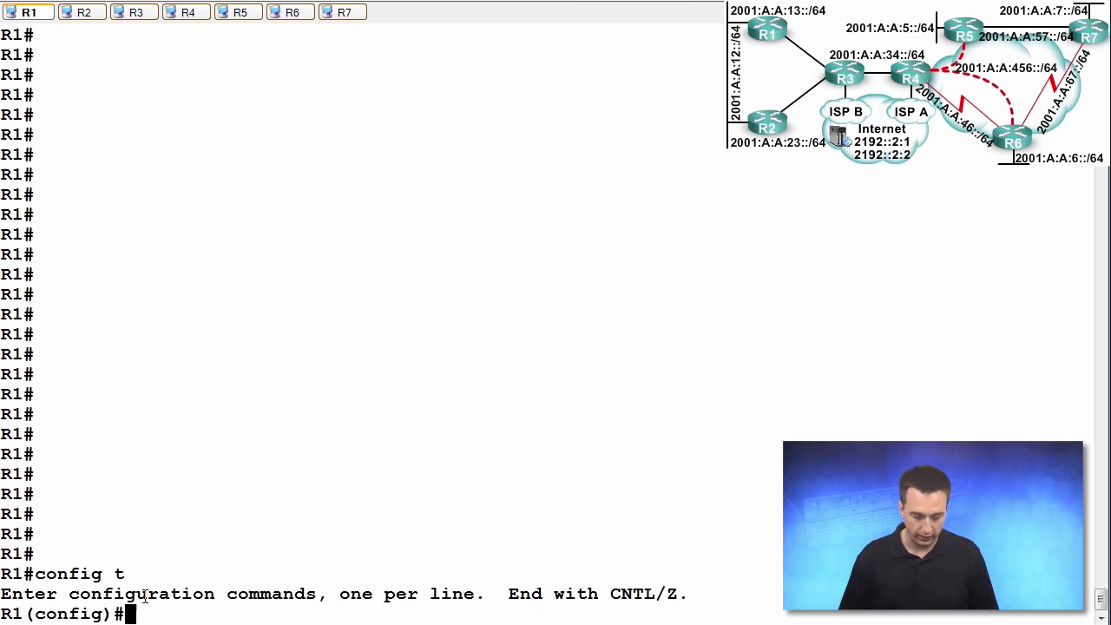
{"action": "type", "text": "ipv6"}
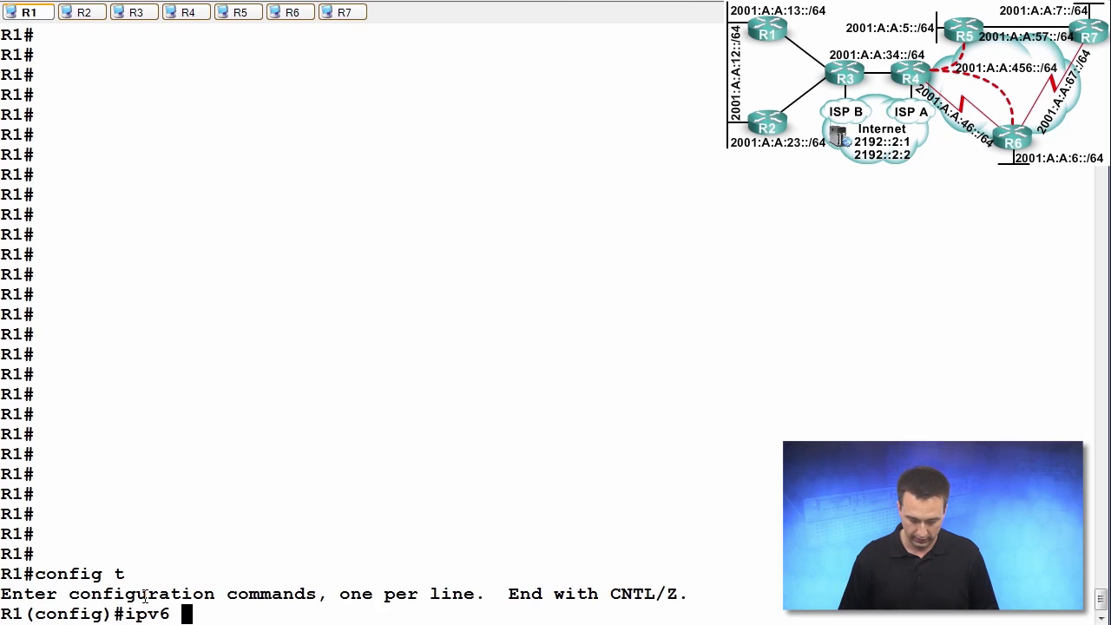
{"action": "type", "text": "unicast-routing"}
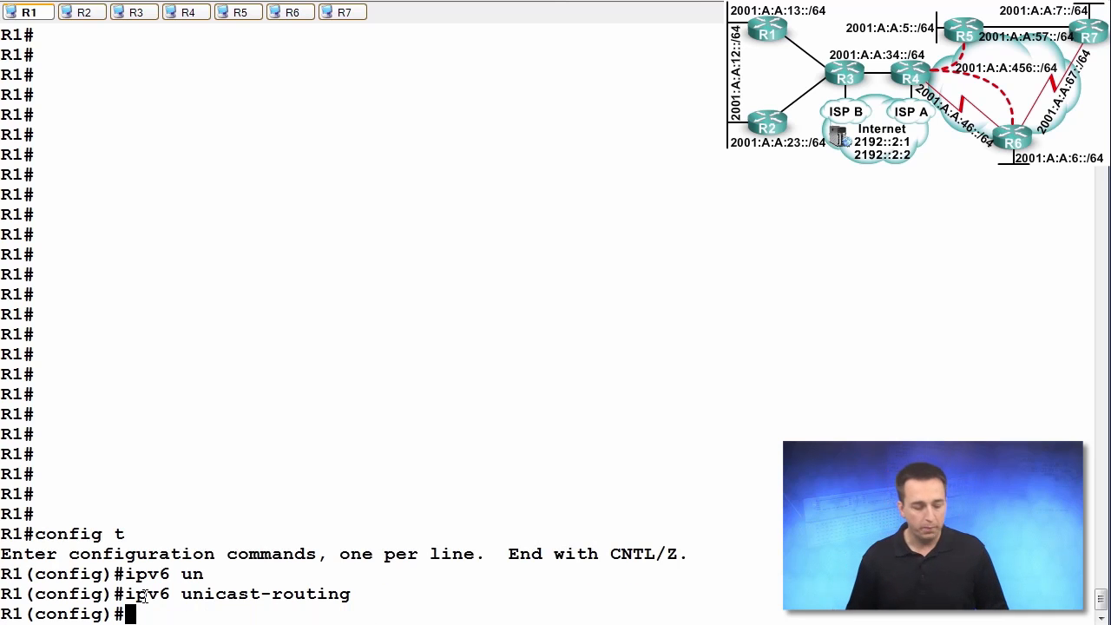
{"action": "type", "text": "ipv6 route"}
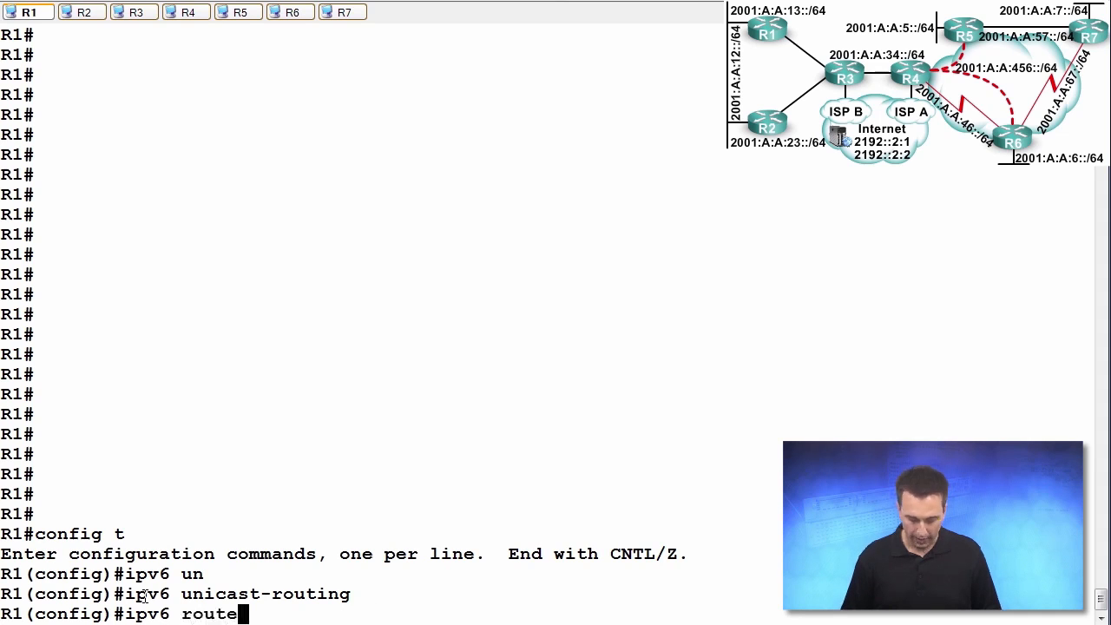
{"action": "type", "text": "r rip"}
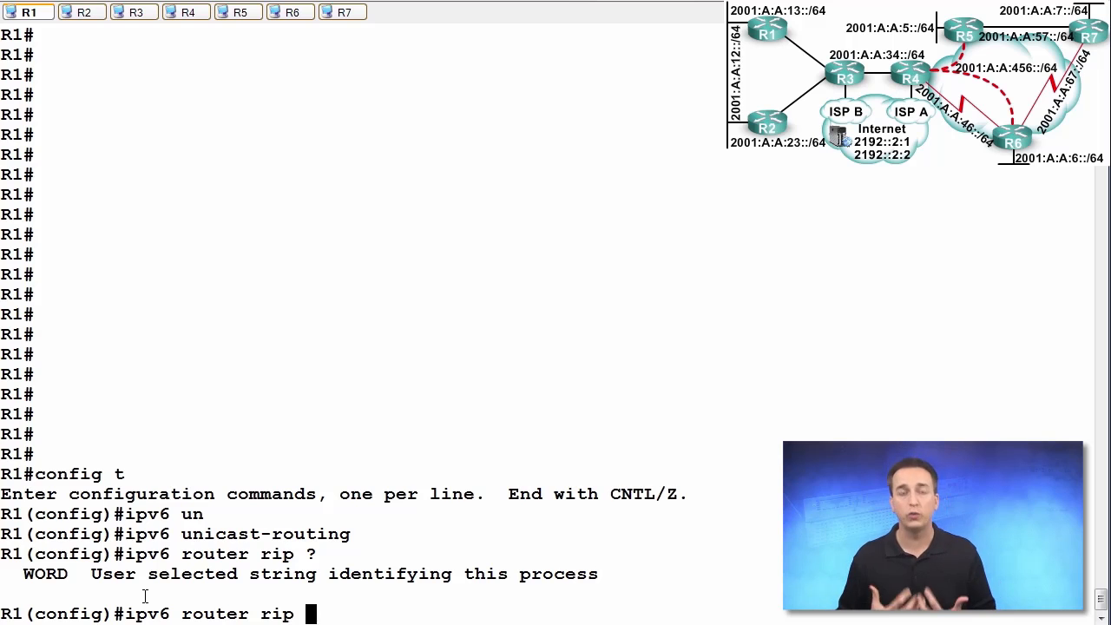
Create the RIPng process named ROUTE_RIP on R1
{"action": "type", "text": "ROU"}
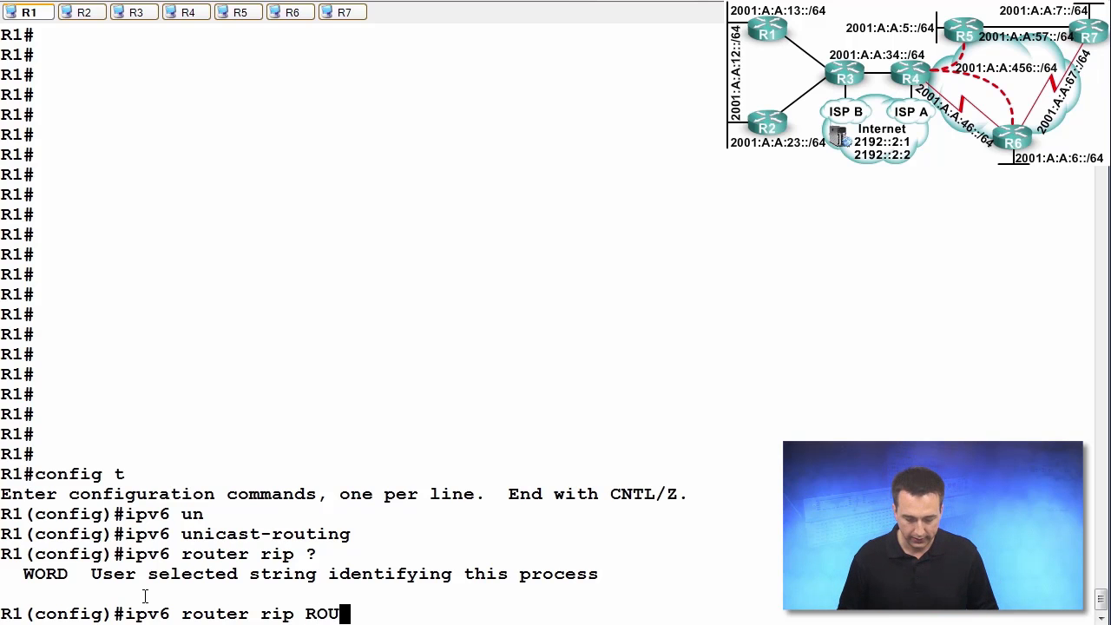
{"action": "type", "text": "TE_RIP"}
{"action": "type", "text": "int gig"}
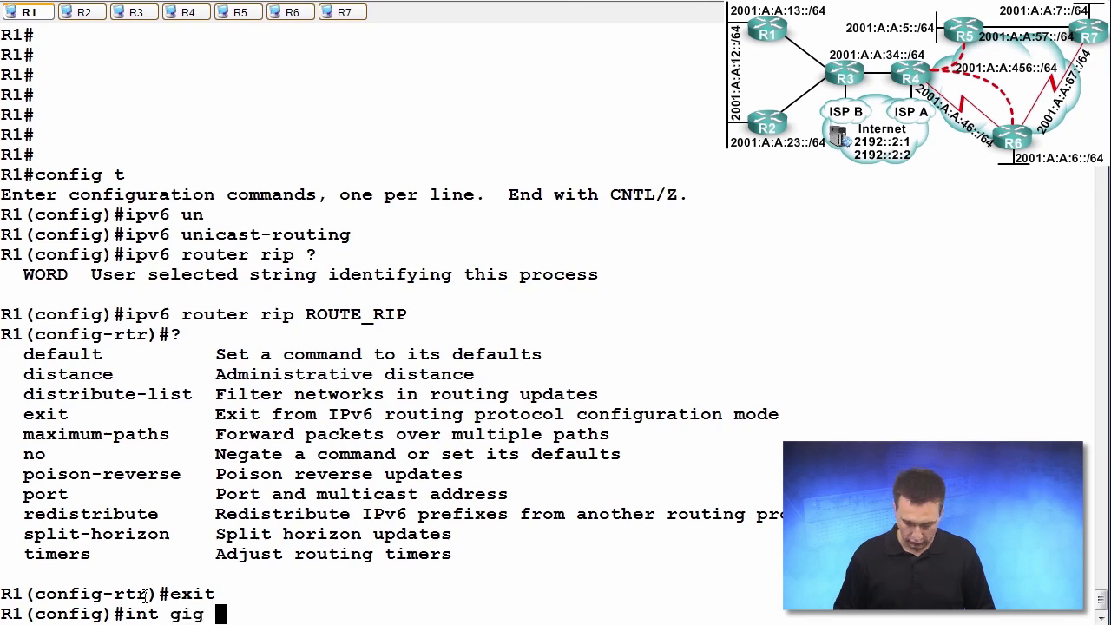
Enable ipv6 rip ROUTE_RIP on R1's GigabitEthernet2/0 interface
{"action": "type", "text": "2/0"}
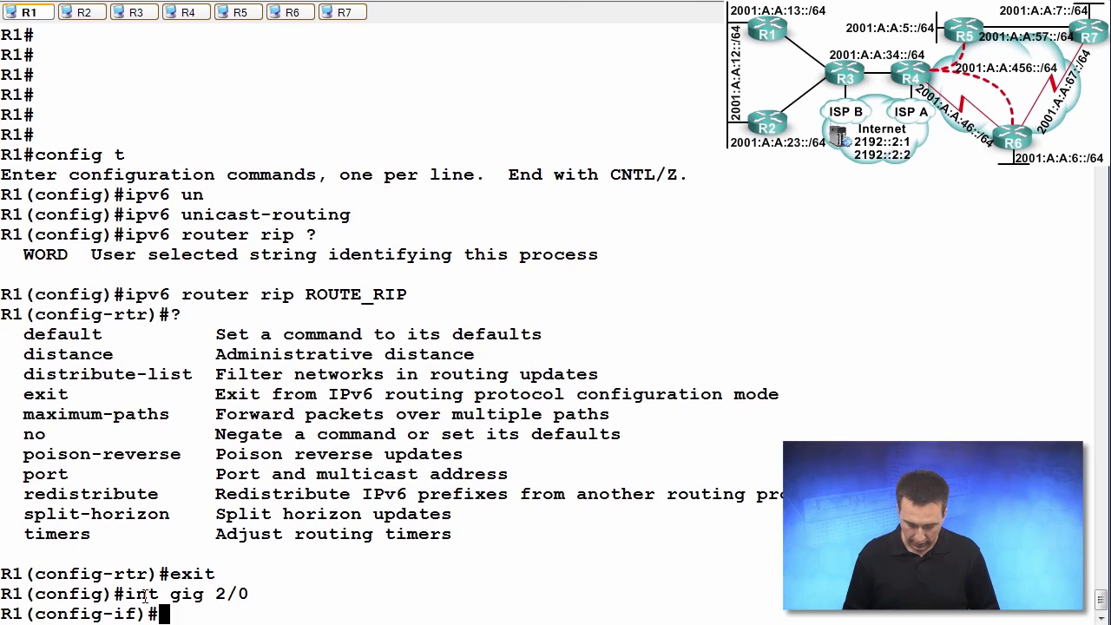
{"action": "type", "text": "ipv6"}
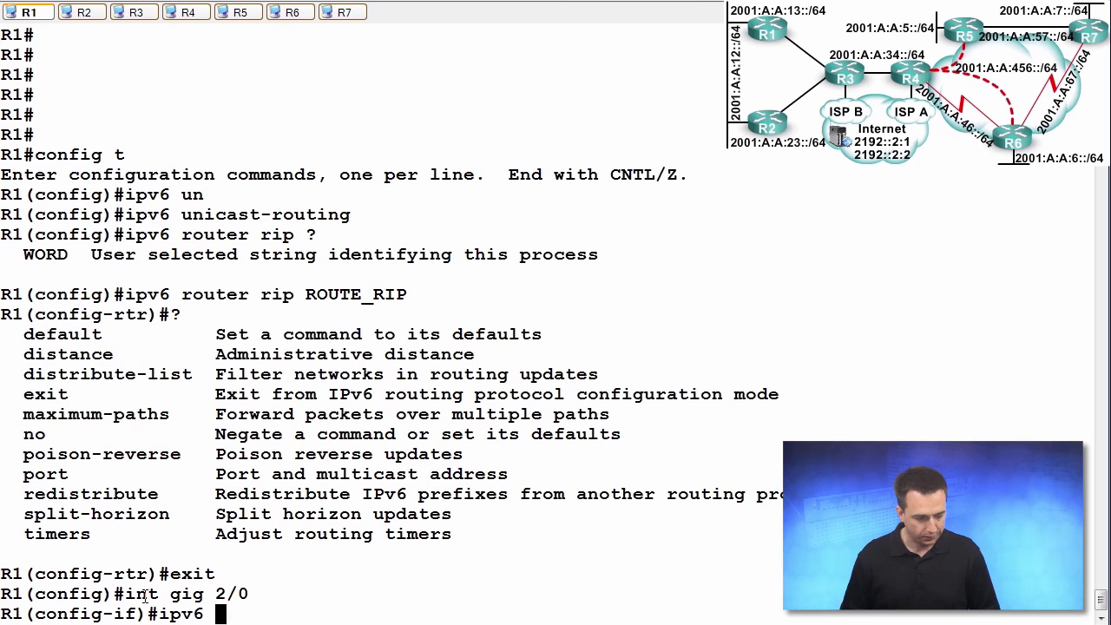
{"action": "type", "text": "rip"}
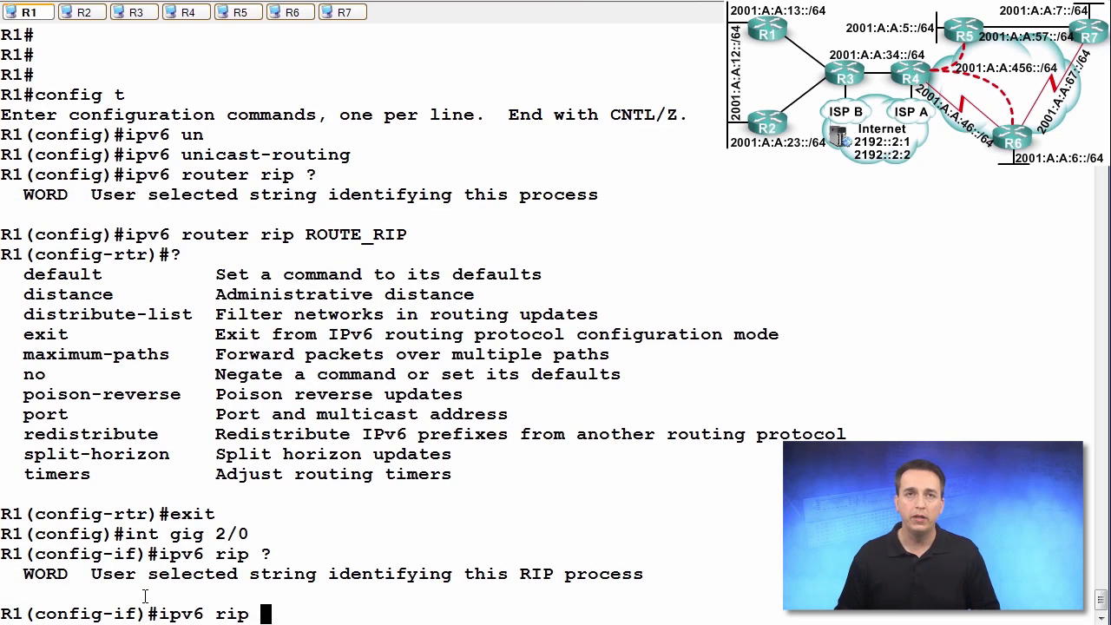
{"action": "type", "text": "ROUE"}
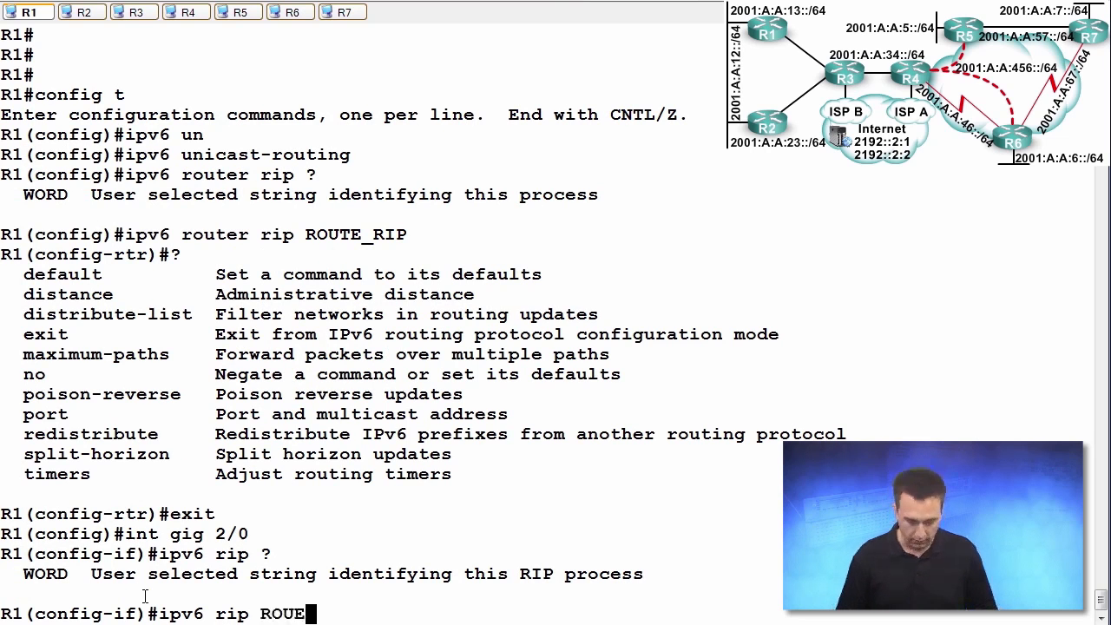
{"action": "type", "text": "E"}
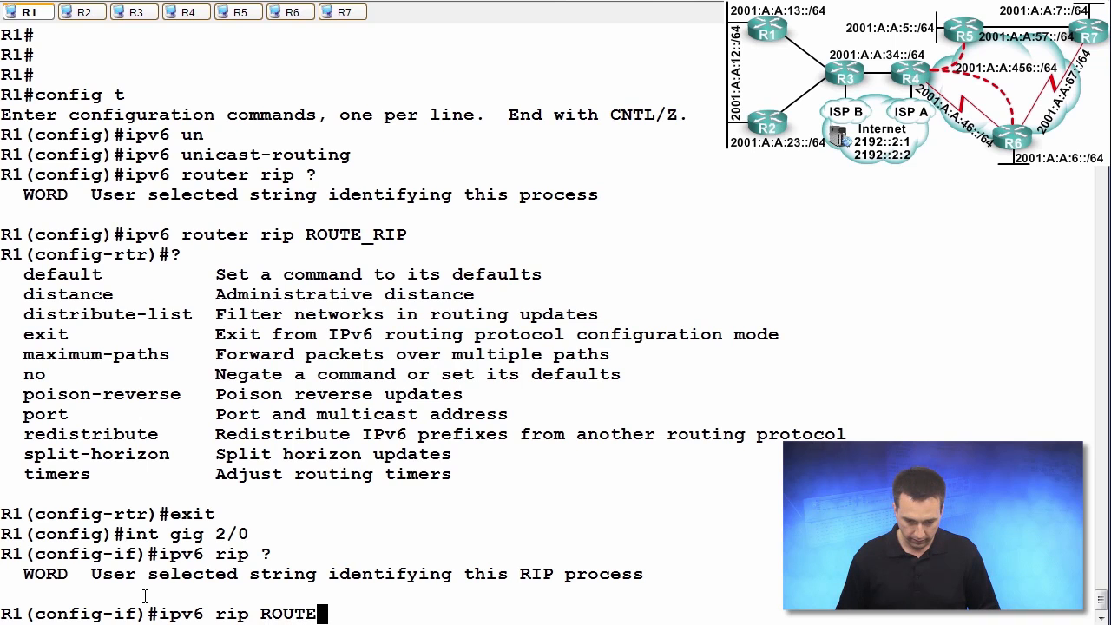
{"action": "type", "text": "_RIP"}
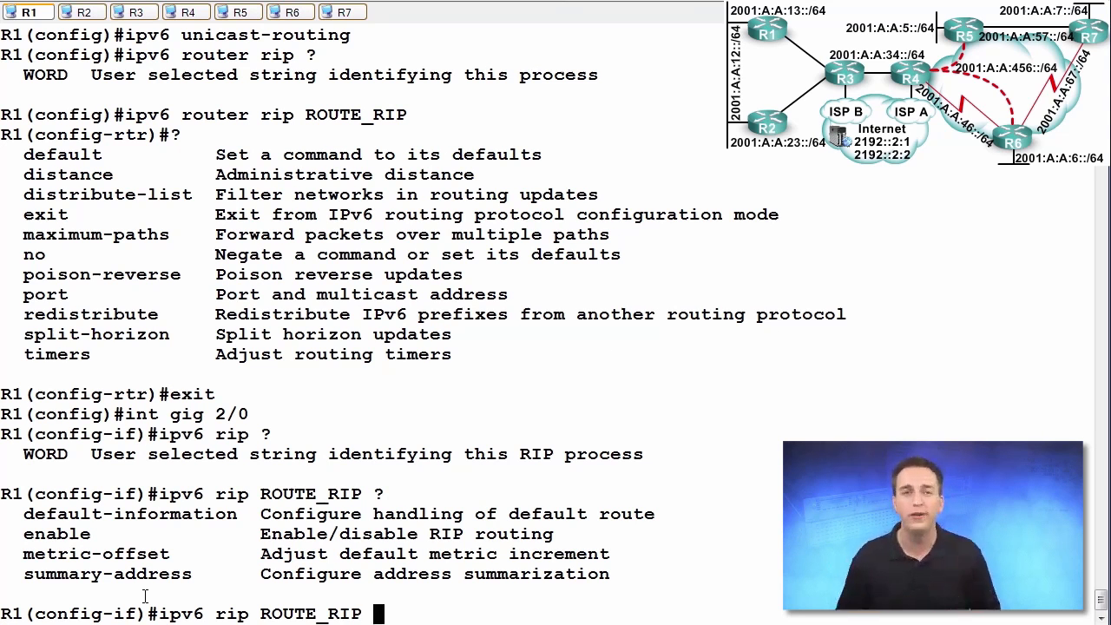
{"action": "type", "text": "enab"}
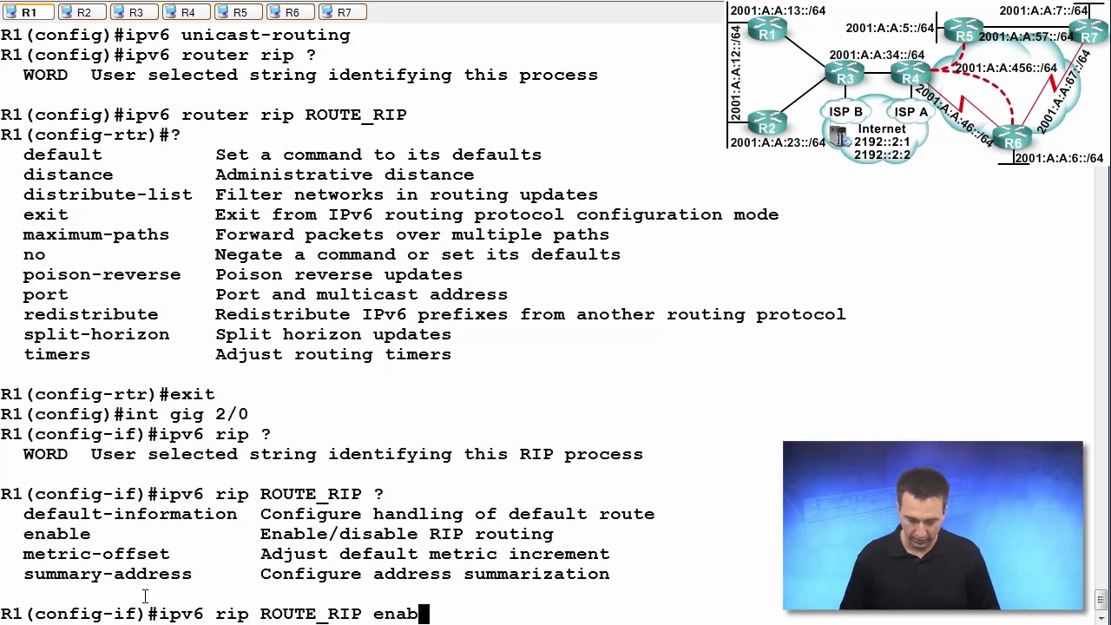
{"action": "key", "text": "Return"}
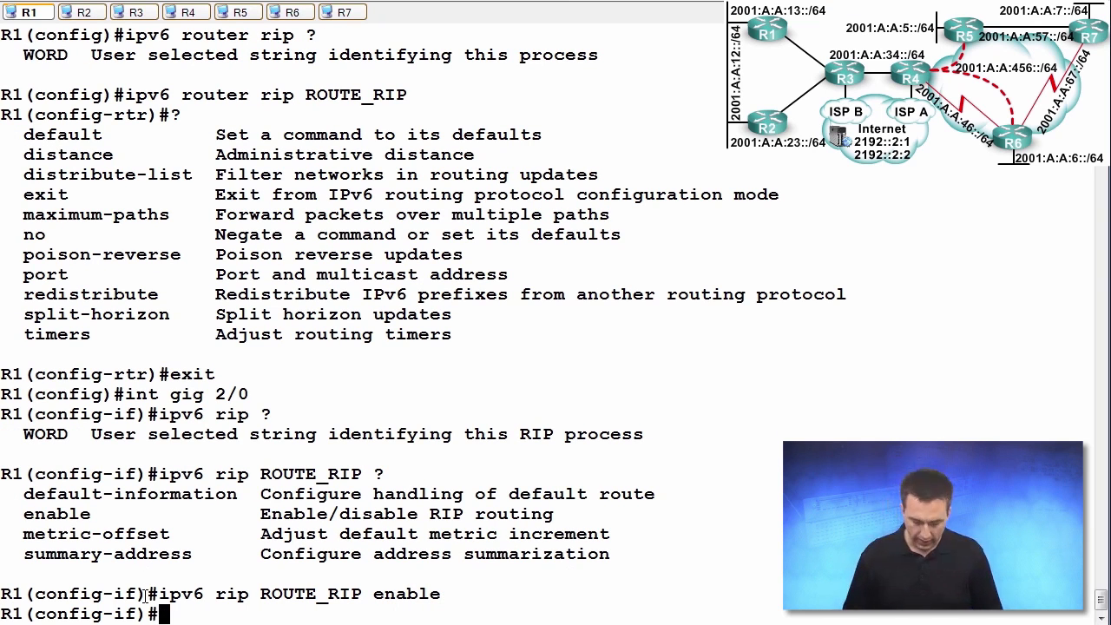
Enable ROUTE_RIP on subinterface GigabitEthernet1/0.1, end configuration and start show ipv6 route
{"action": "type", "text": "int gig 1/"}
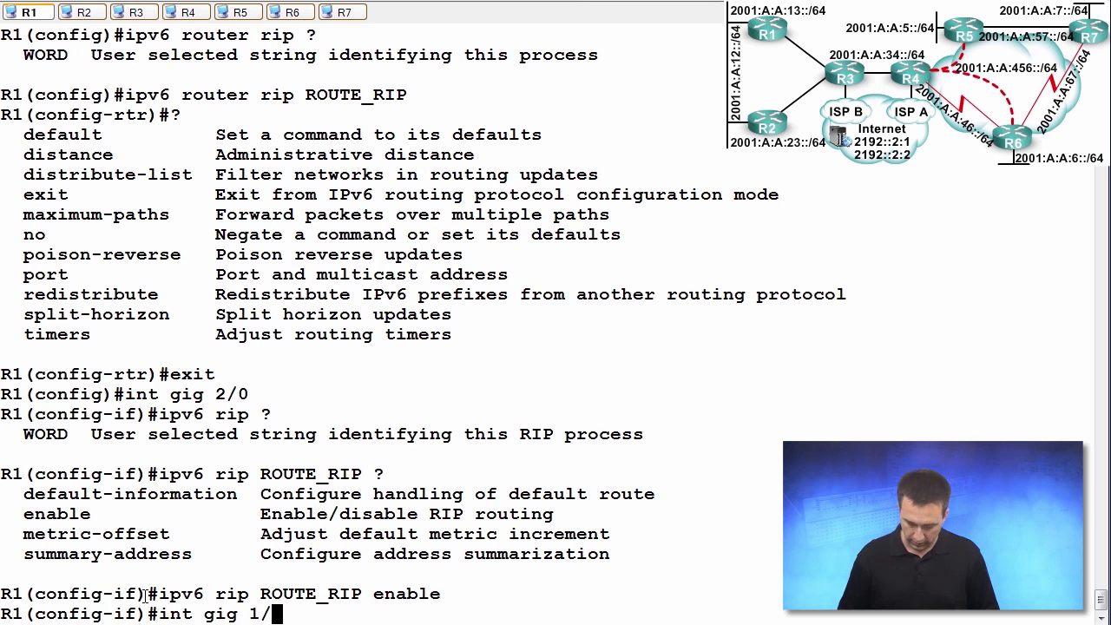
{"action": "type", "text": "0.1"}
{"action": "type", "text": "ipv6 rip ROUTE_RIP enable"}
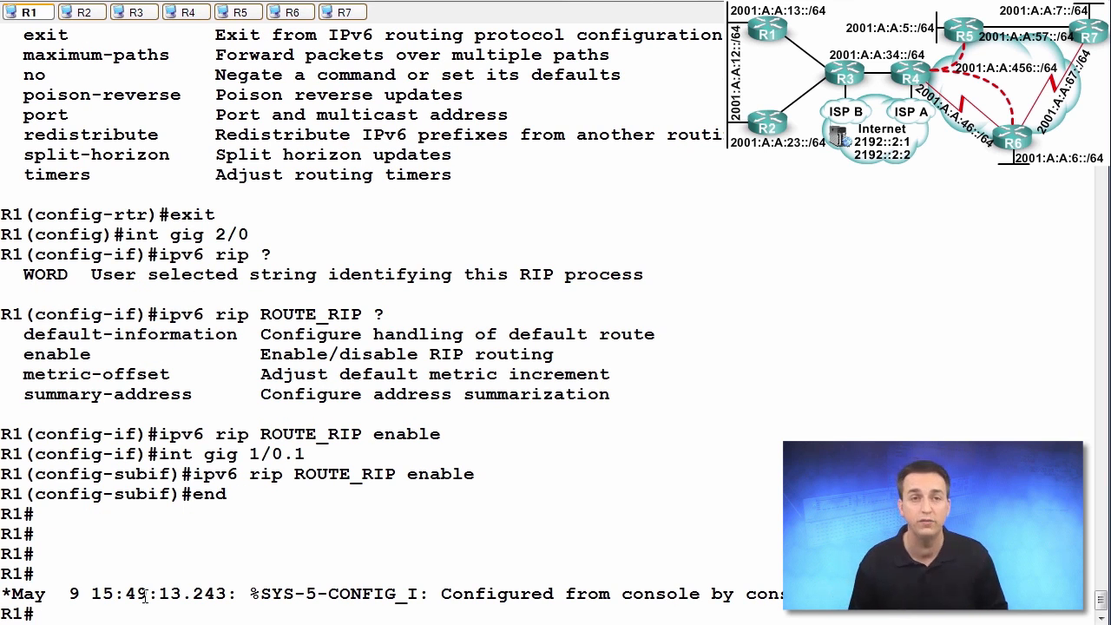
{"action": "type", "text": "show ipv6"}
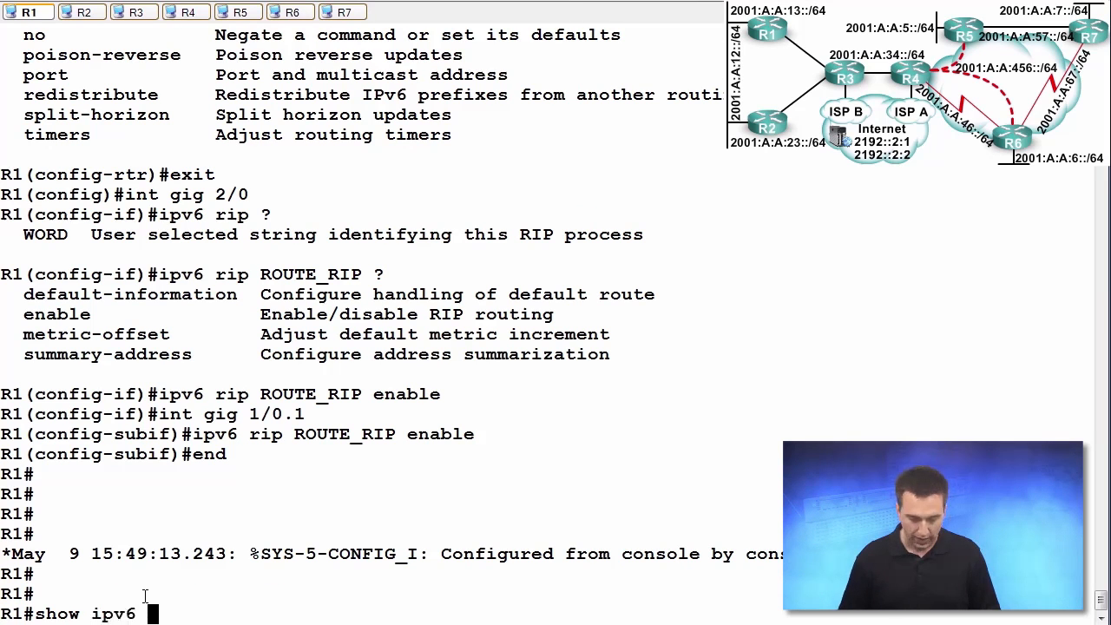
{"action": "type", "text": "route"}
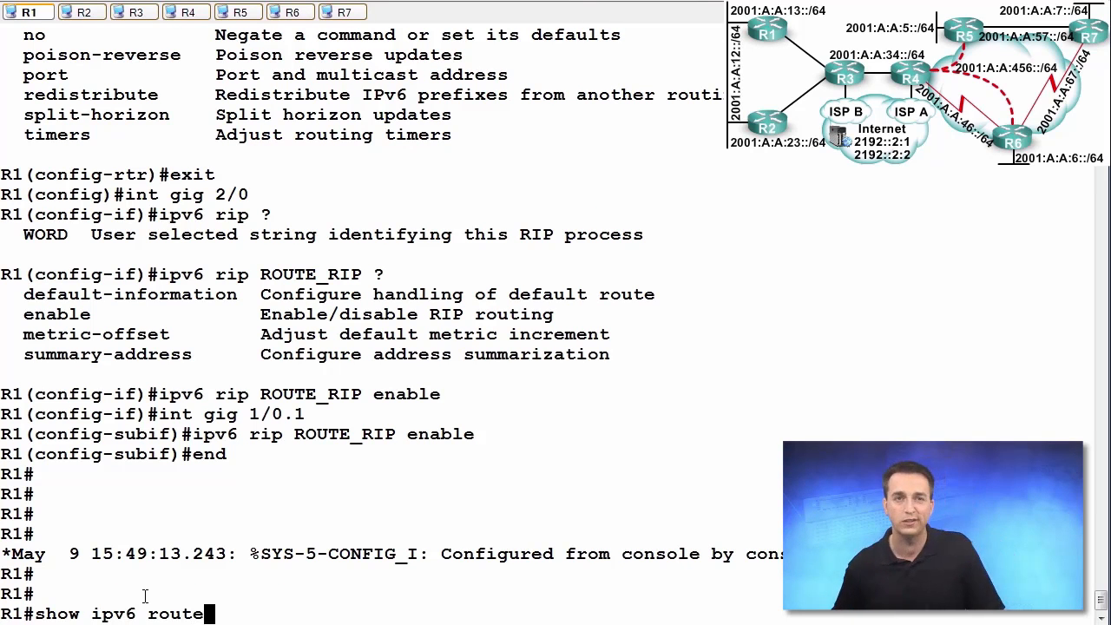
Display R1's IPv6 routing table and highlight the RIP route to 2001:A:A:7::/64 via FE80::31
{"action": "key", "text": "Return"}
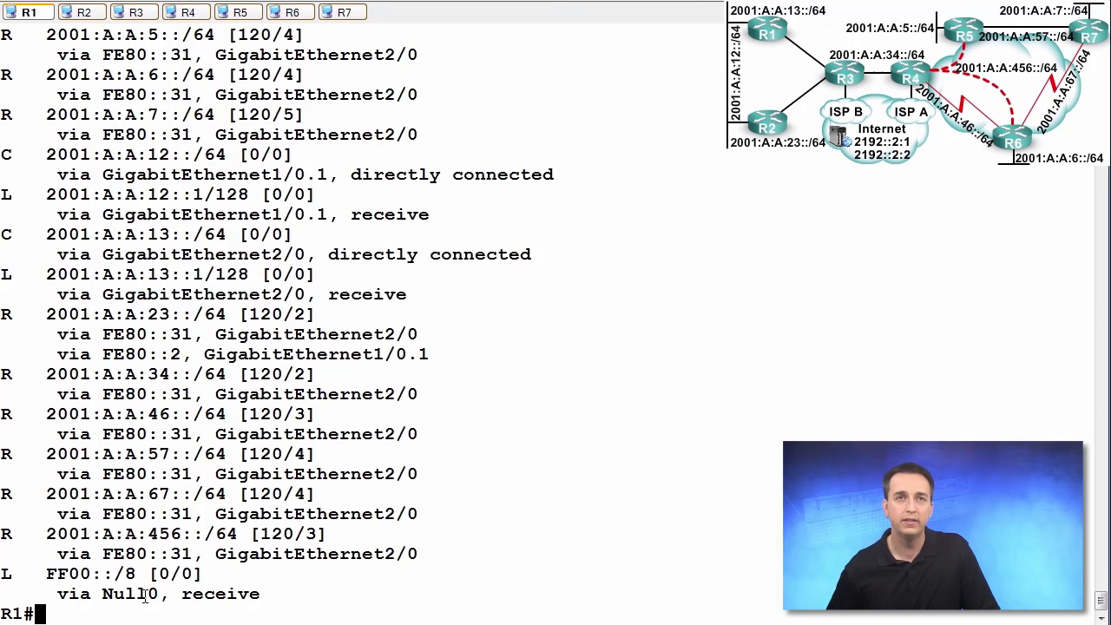
{"action": "scroll", "scroll_direction": "up", "scroll_amount": 3}
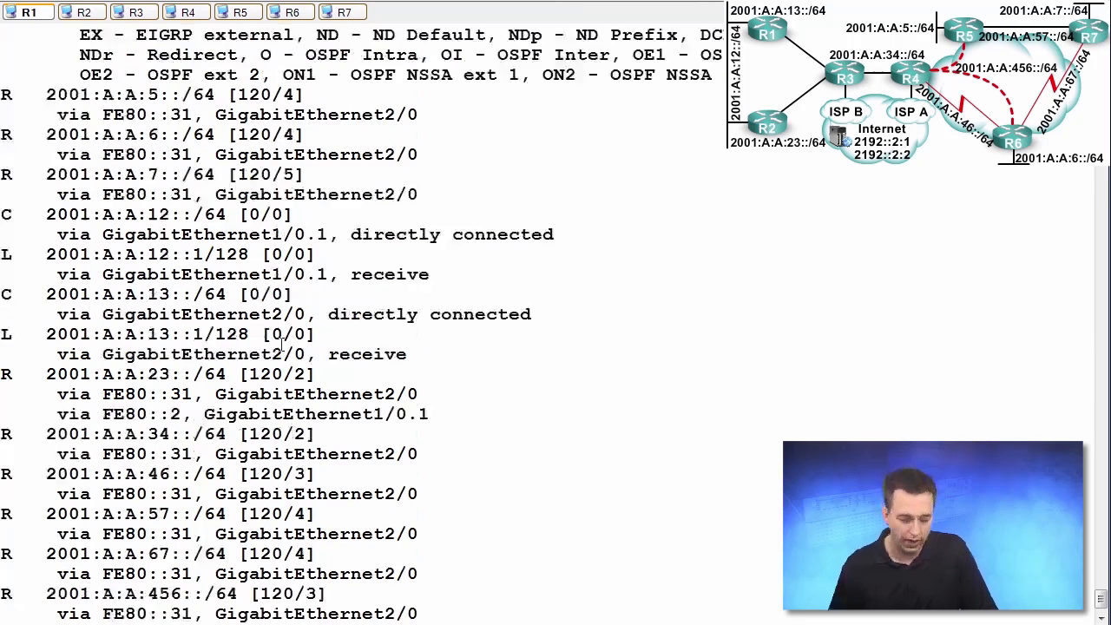
{"action": "scroll", "scroll_direction": "up", "scroll_amount": 3}
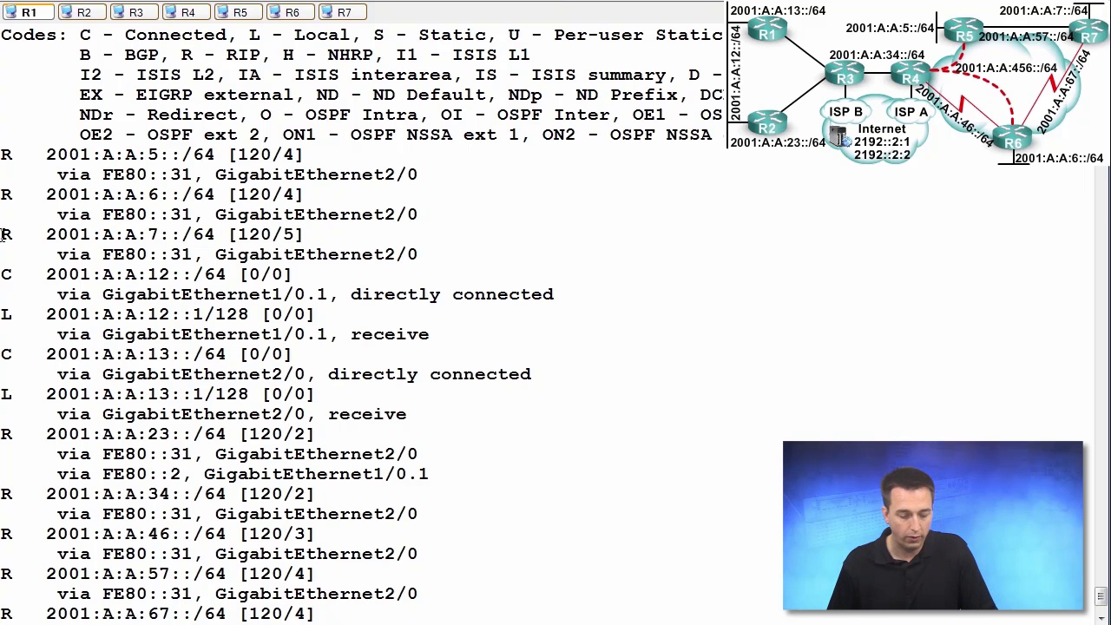
{"action": "left_click_drag", "start_coordinate": [8, 233], "coordinate": [416, 254]}
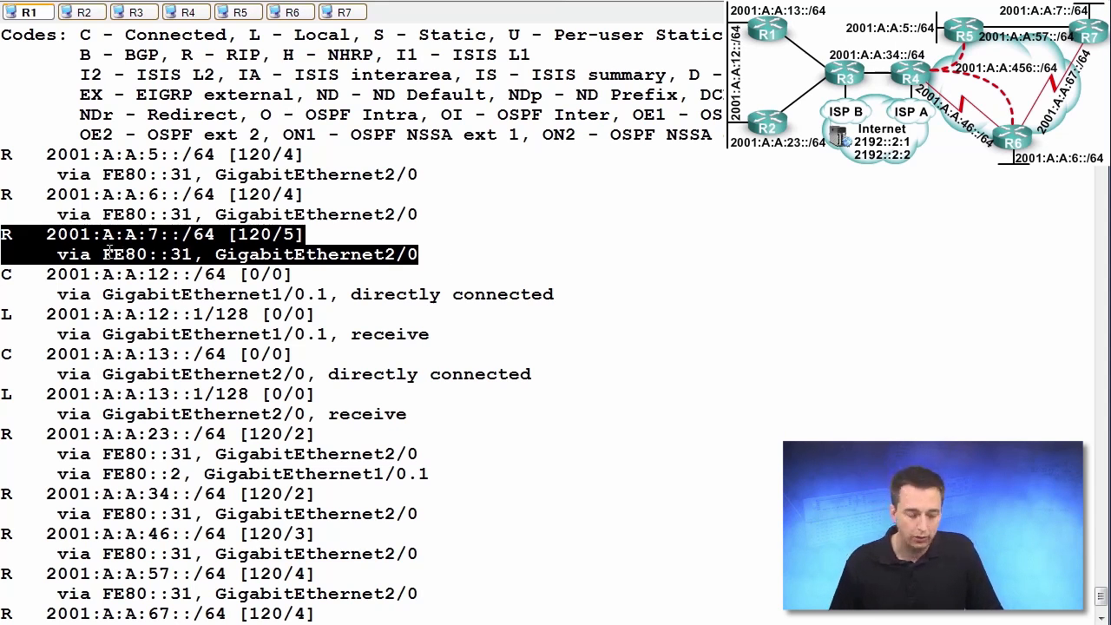
{"action": "double_click", "coordinate": [142, 254]}
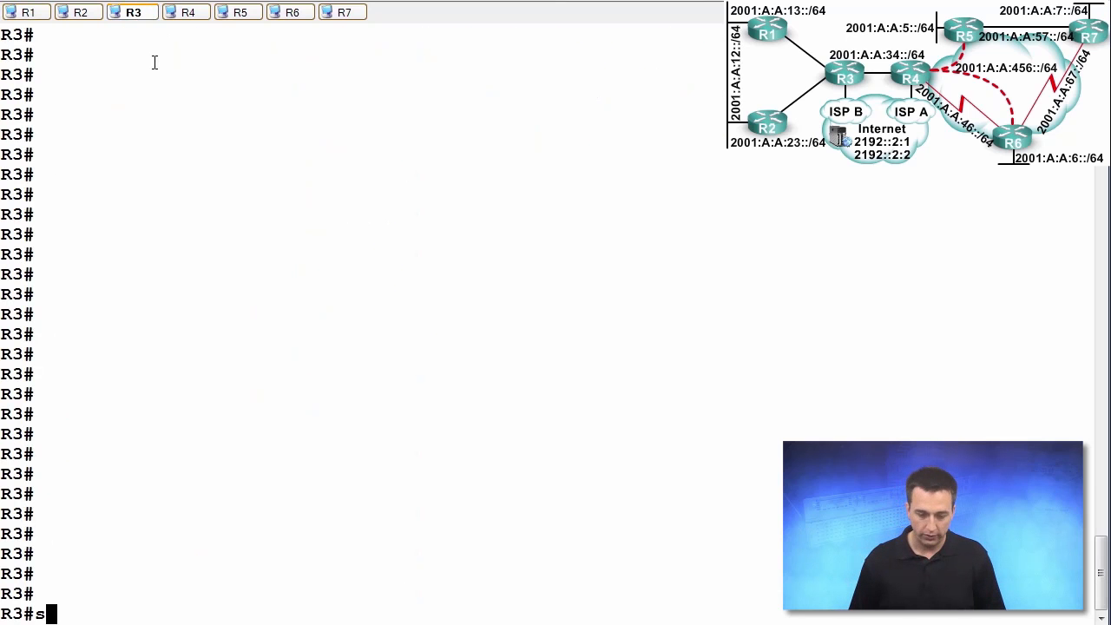
Run show ipv6 interface brief on R3 to confirm FE80::31 is its link-local address
{"action": "type", "text": "how ip"}
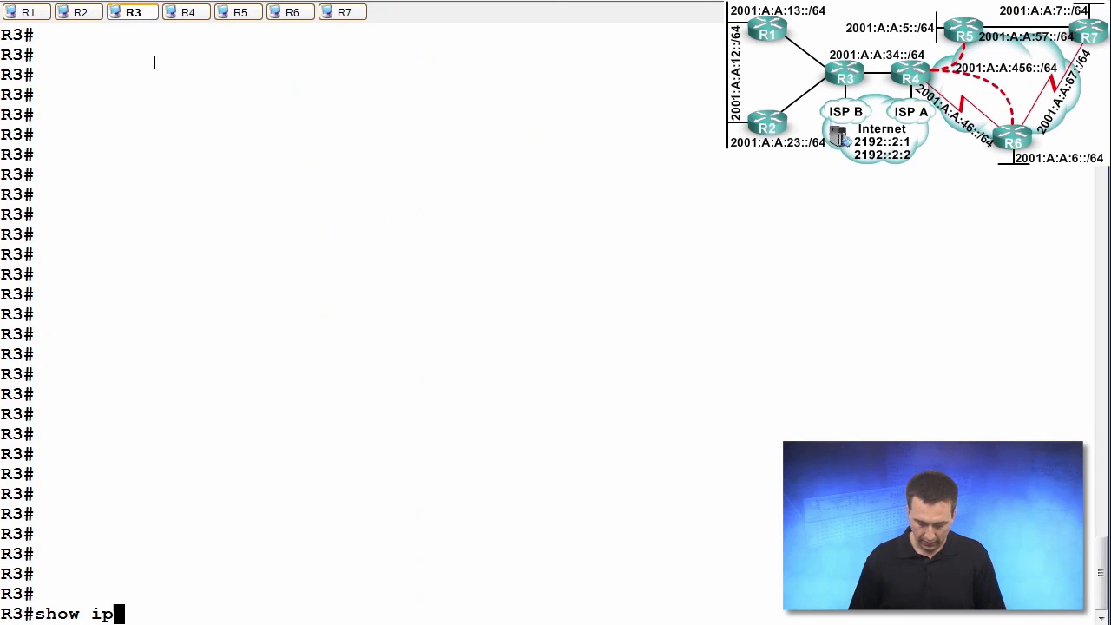
{"action": "type", "text": "v6 interface"}
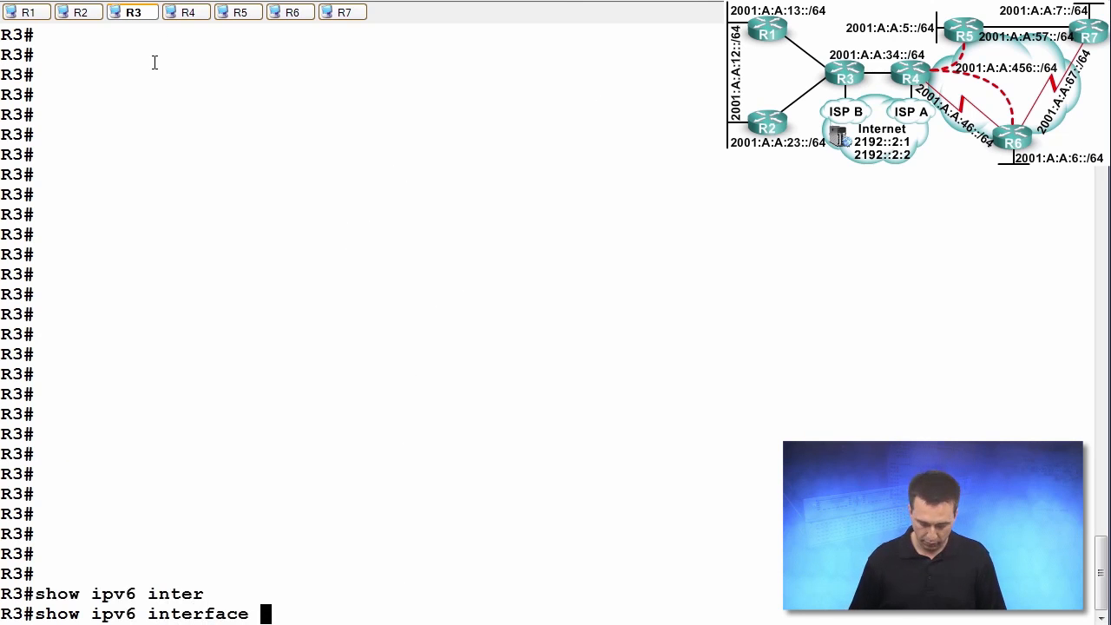
{"action": "key", "text": "Return"}
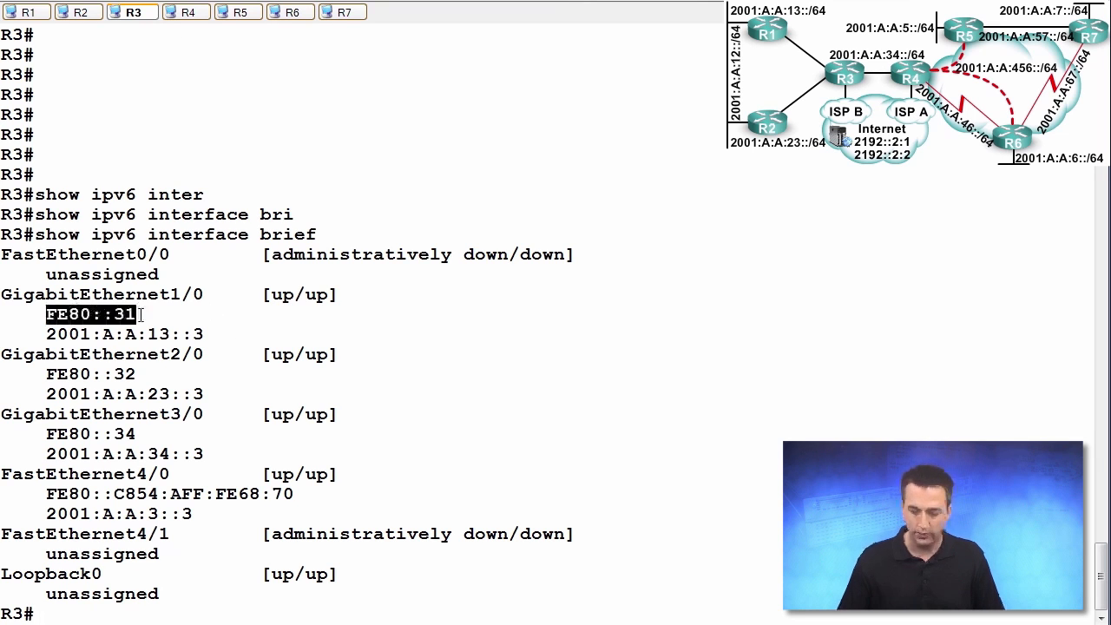
Return to R1 and highlight next hop FE80::31 and RIP administrative distance 120
{"action": "left_click", "coordinate": [27, 11]}
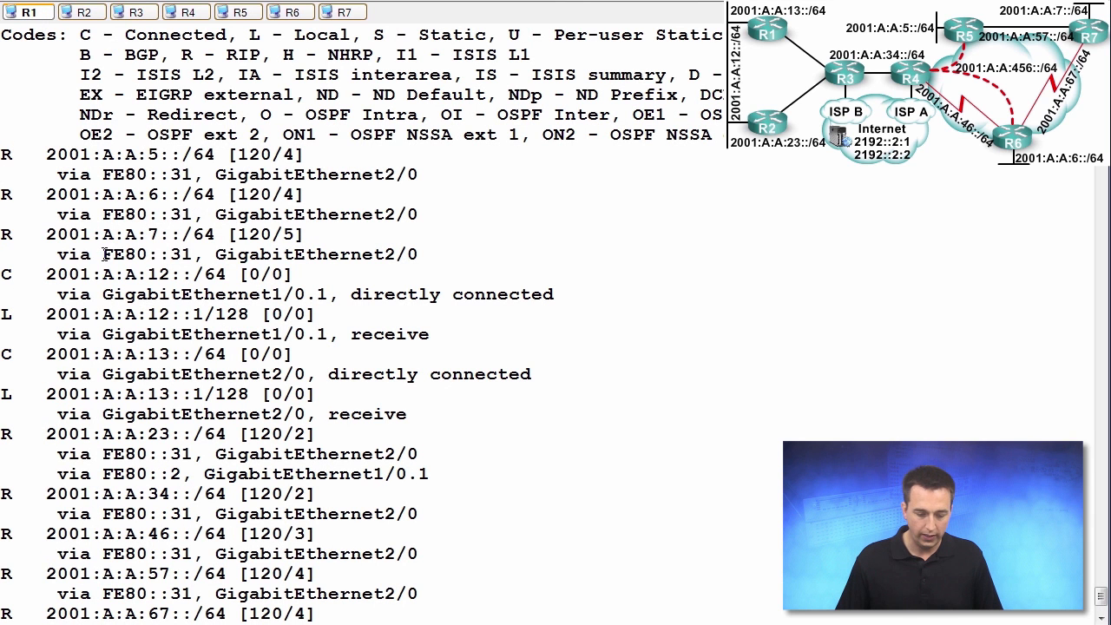
{"action": "double_click", "coordinate": [146, 254]}
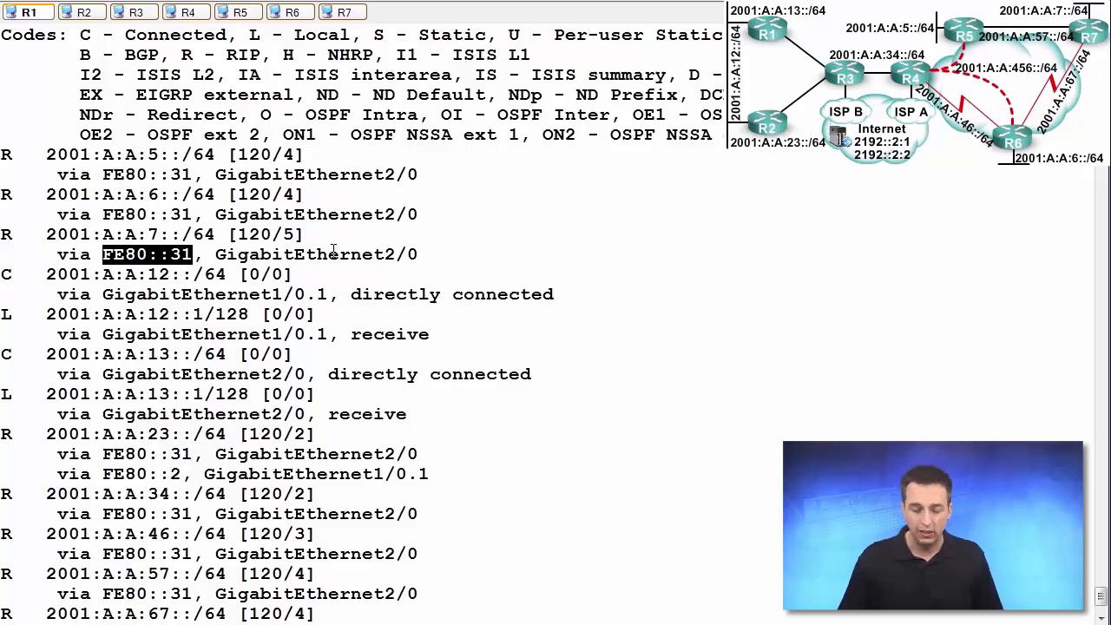
{"action": "double_click", "coordinate": [247, 234]}
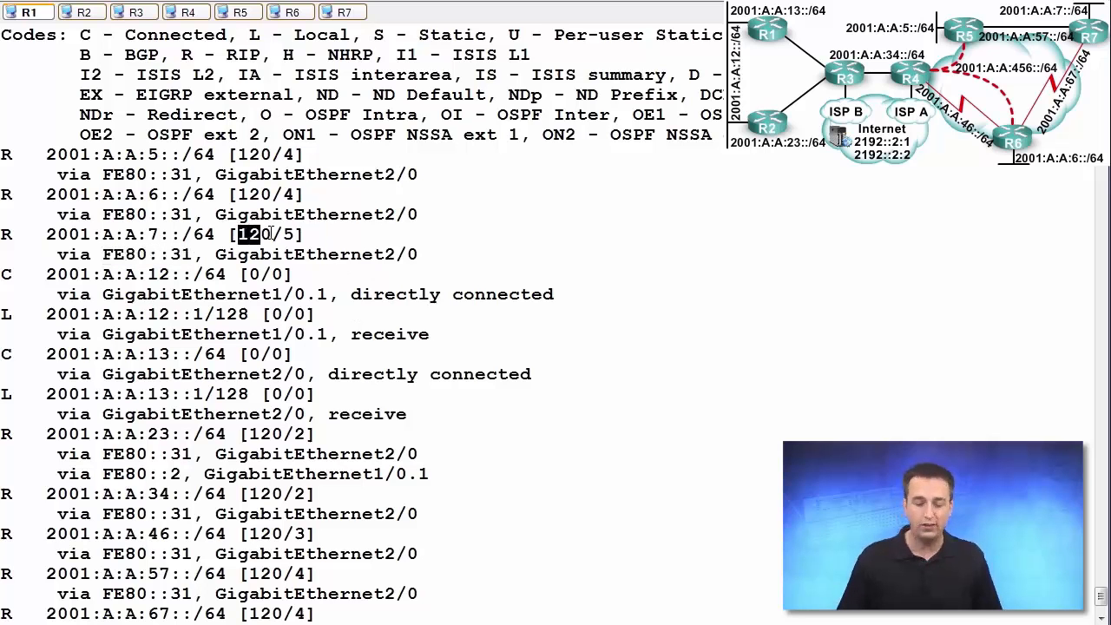